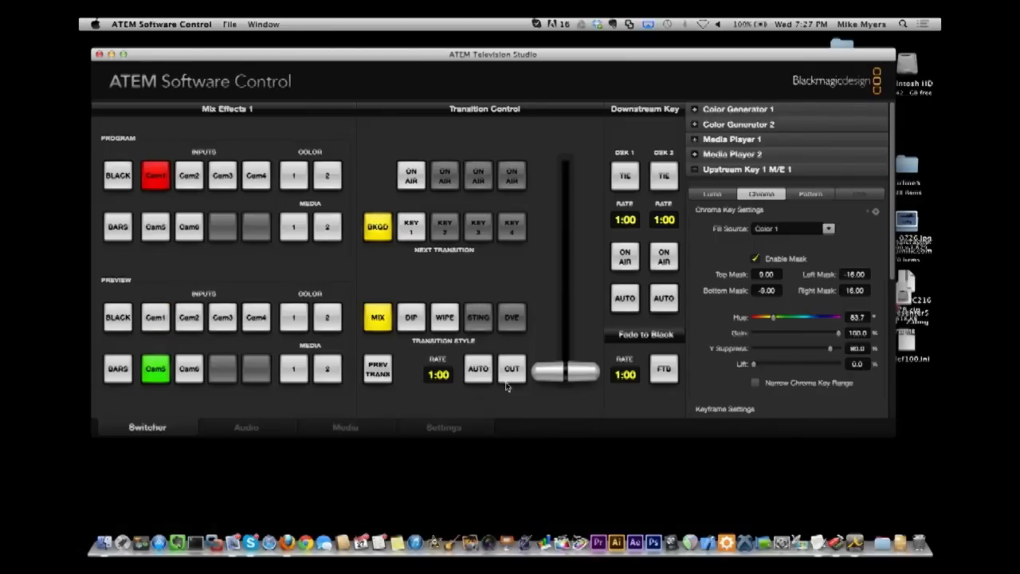
- Cue Cam3 on the Mix Effects 1 preview bus, leaving Cam1 on program
{"action": "left_click", "coordinate": [224, 317]}
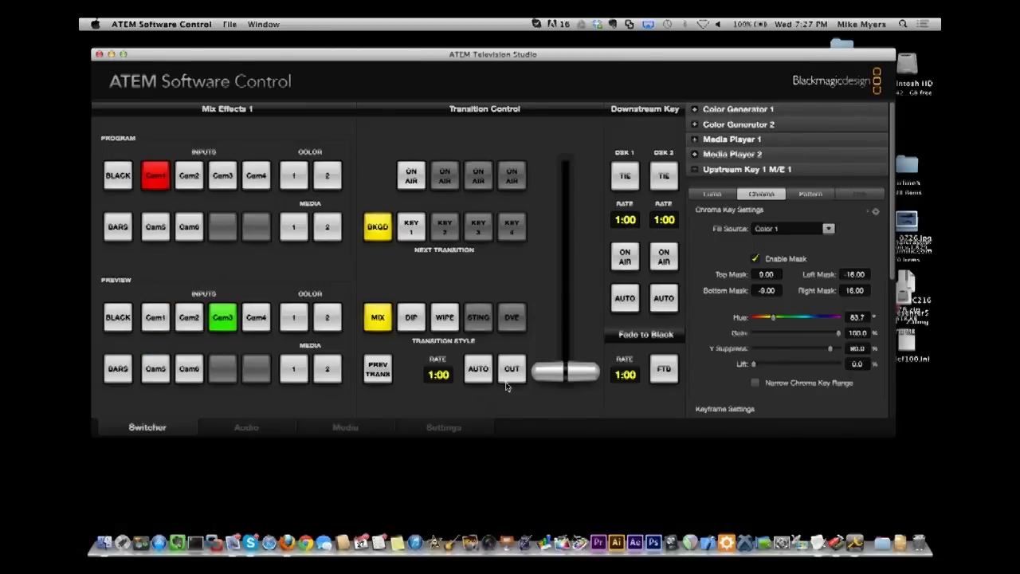